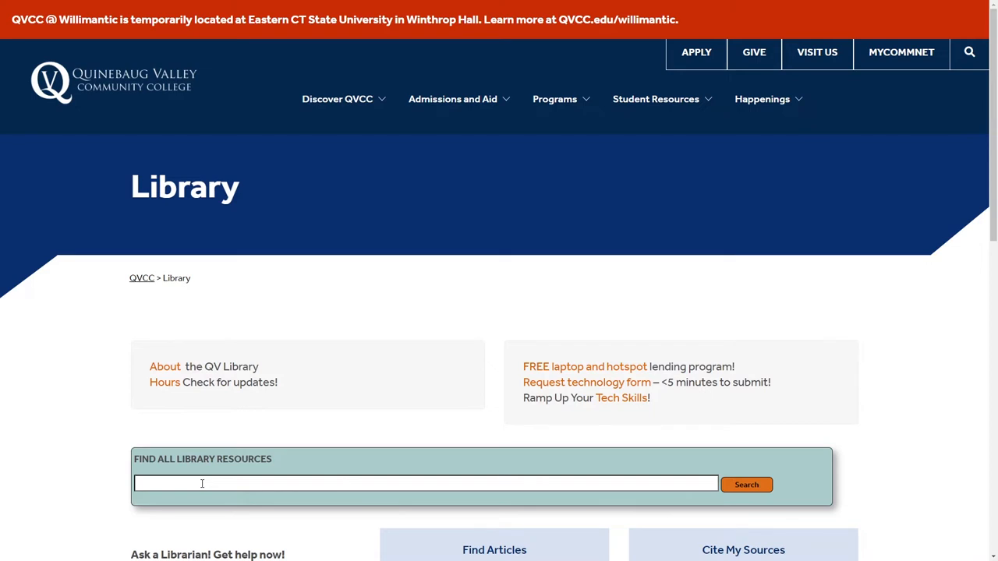
# Search all QVCC library resources for 'ART', returning over 7 million Primo results
pyautogui.write('ART')
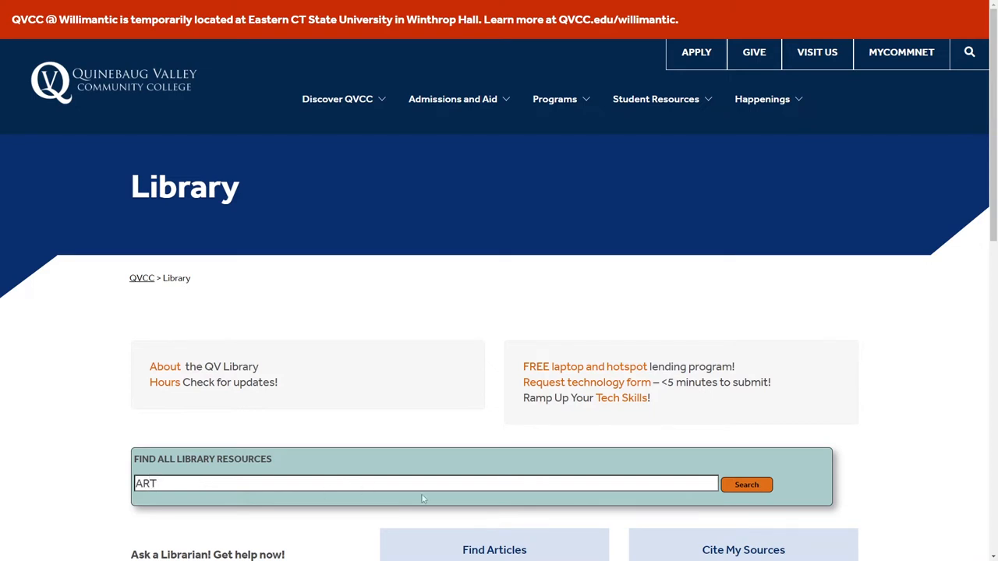
pyautogui.click(745, 484)
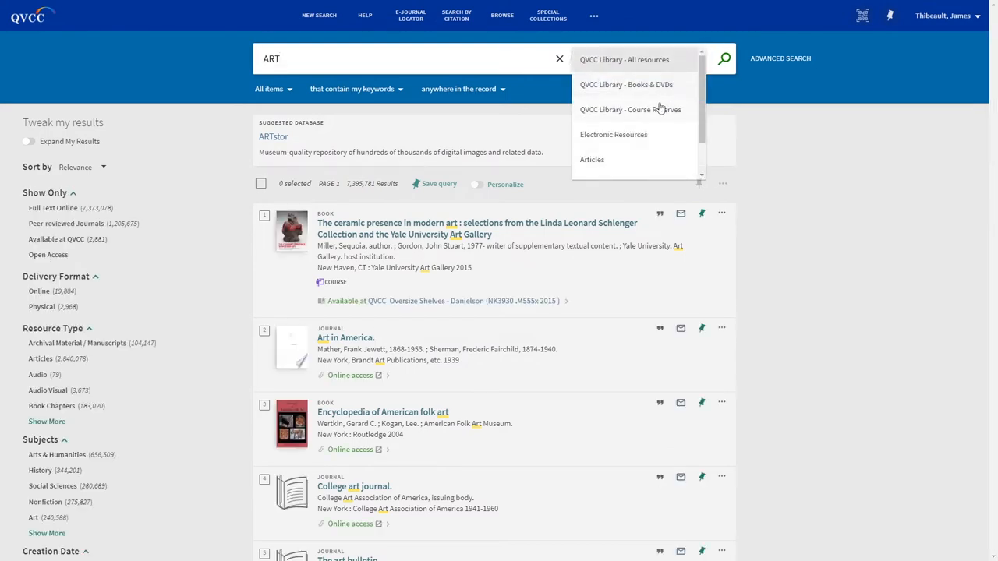
# Limit the ART search scope to QVCC Library - Course Reserves, leaving 3 results
pyautogui.click(629, 109)
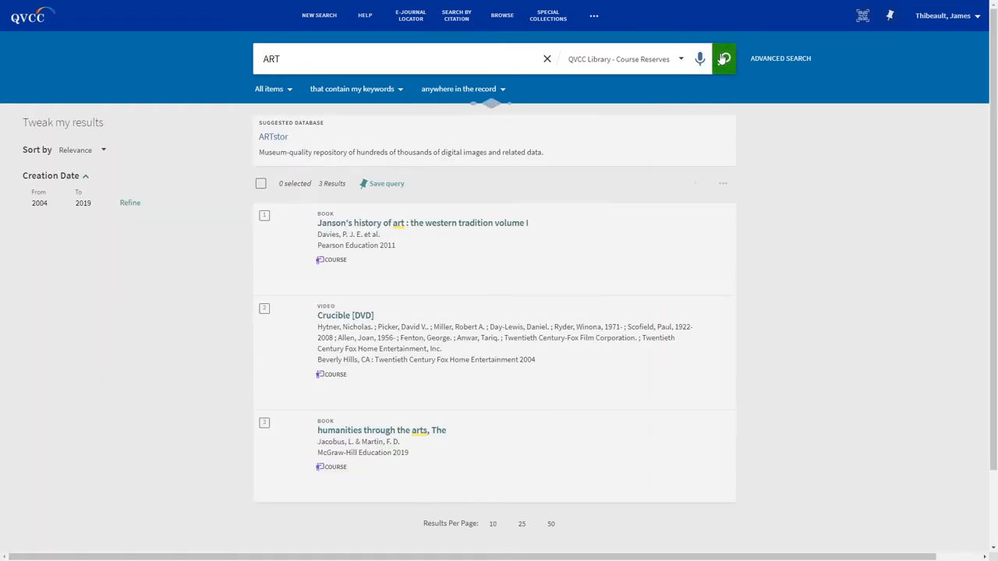
pyautogui.click(723, 58)
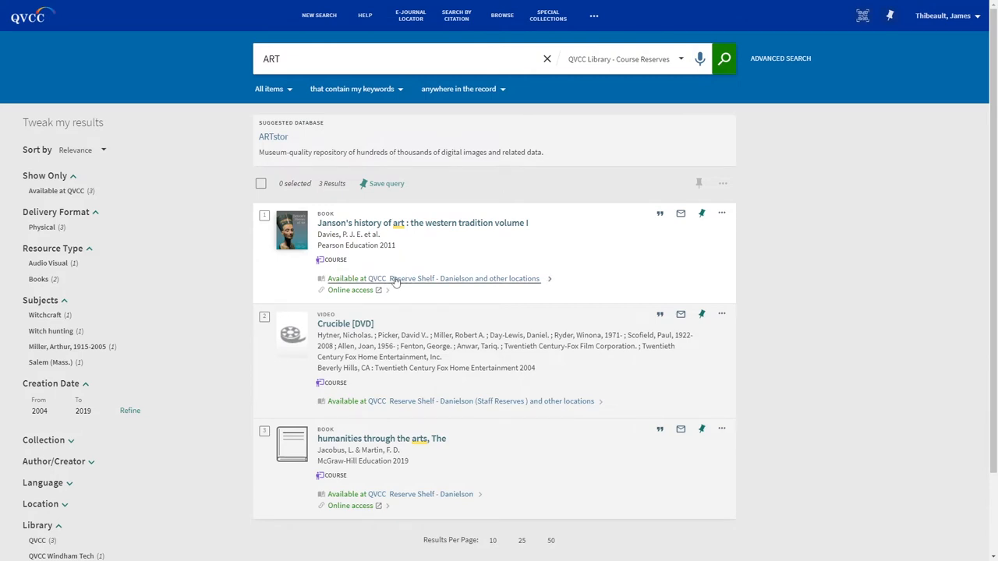
pyautogui.moveTo(398, 282)
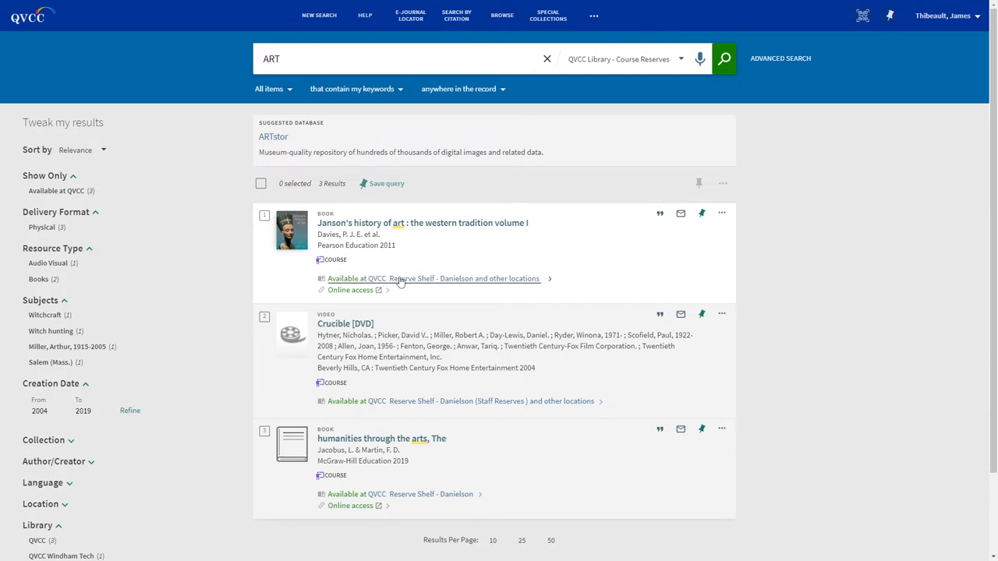
pyautogui.moveTo(462, 278)
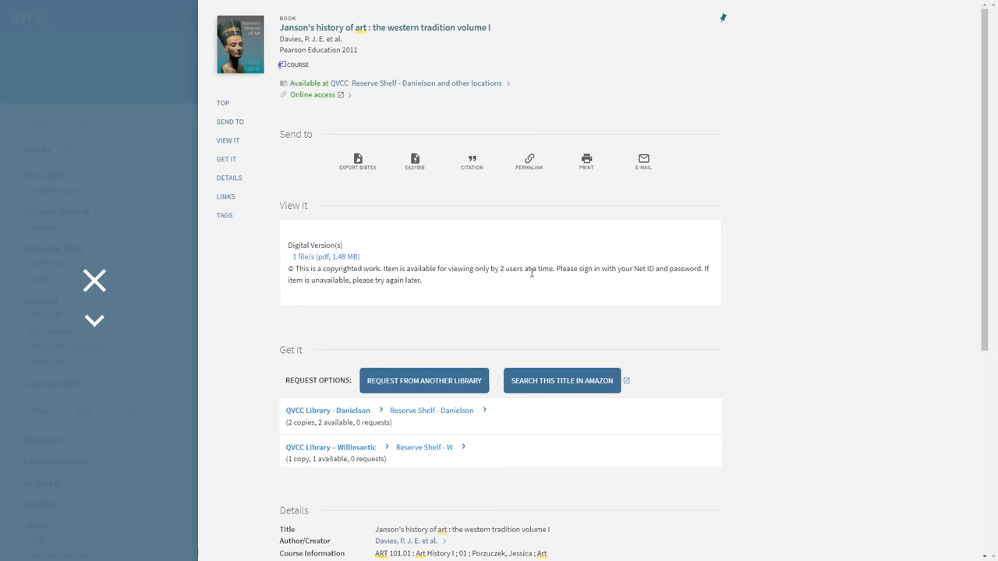
pyautogui.moveTo(429, 281)
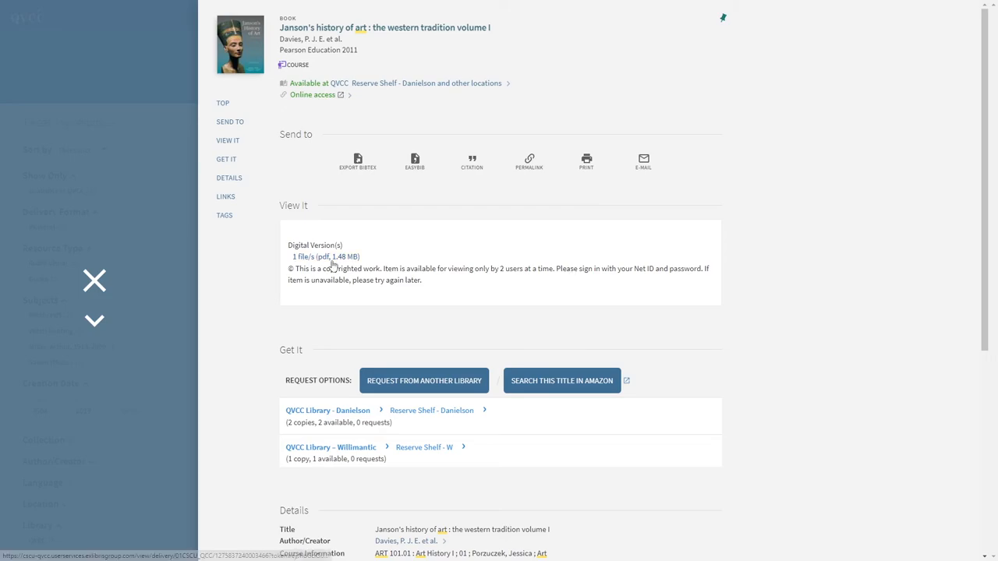
# Follow the Janson's View It '1 file/s (pdf, 1.48 MB)' link to the Alma copyright statement page
pyautogui.click(325, 257)
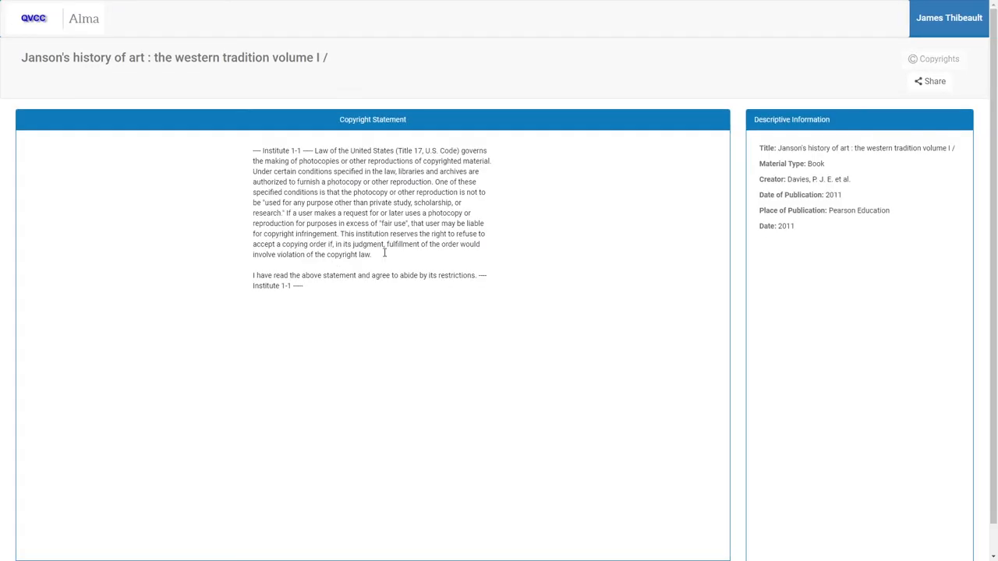